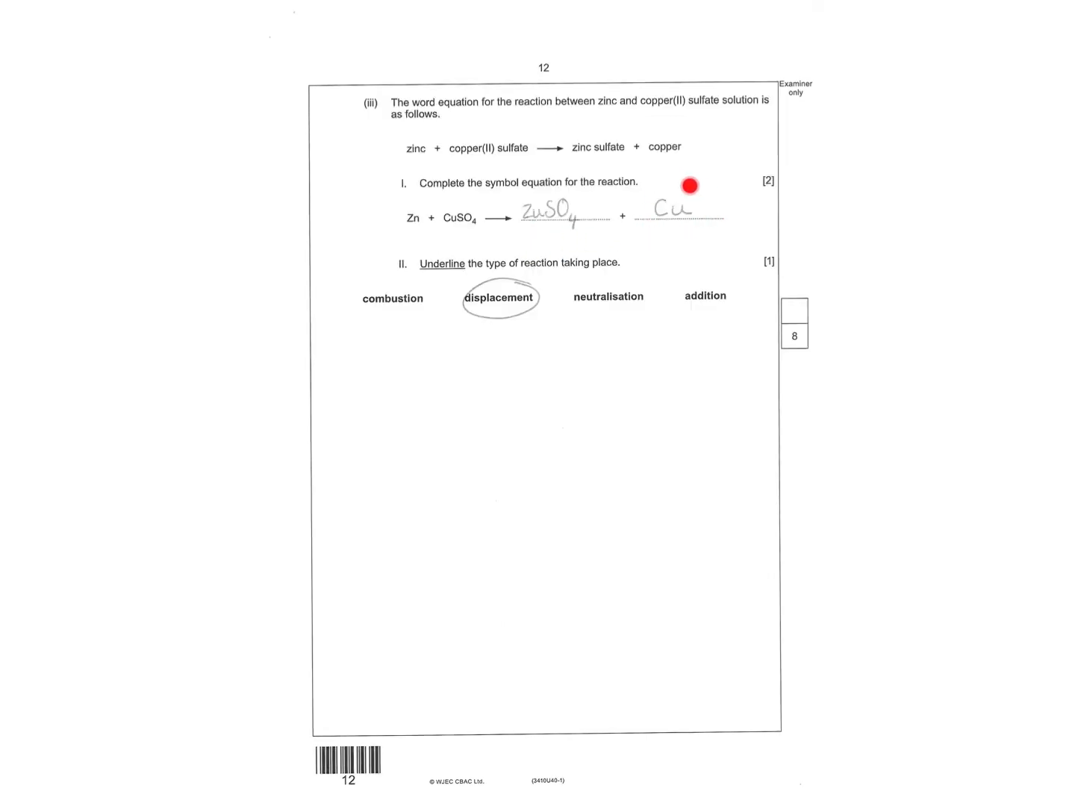
Scroll down past the zinc–copper sulfate question to the page 14 plastics properties table.
scroll(down, 3)
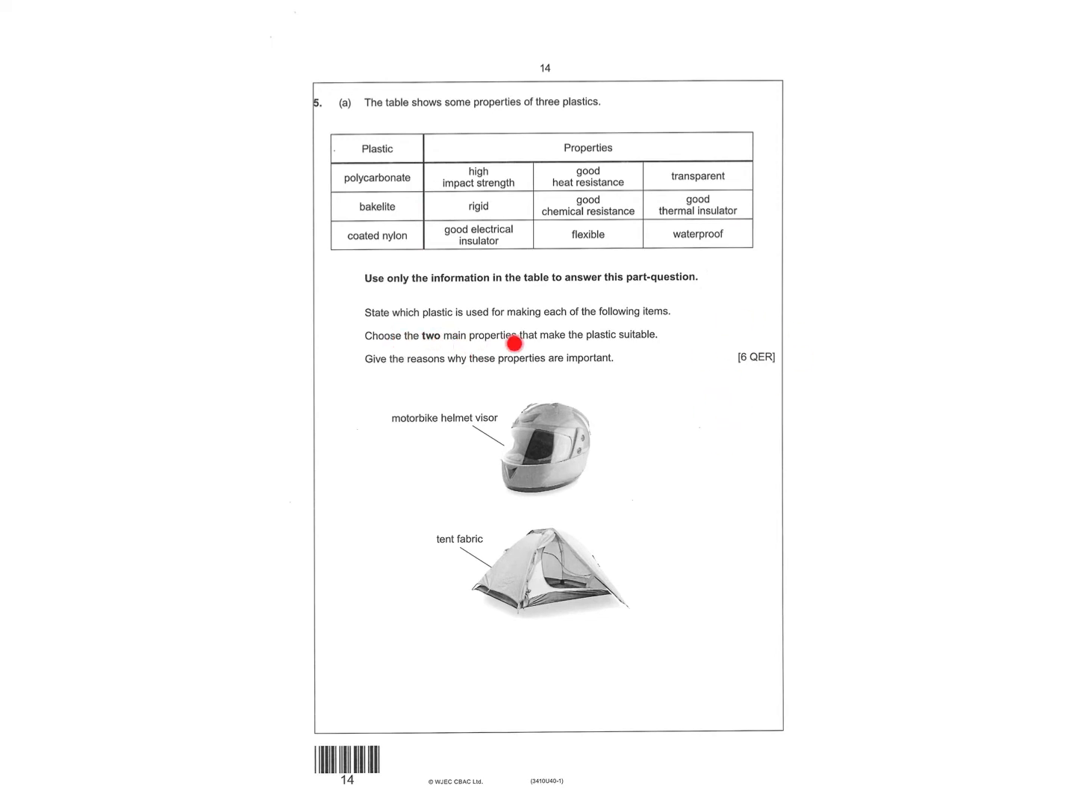
scroll(down, 3)
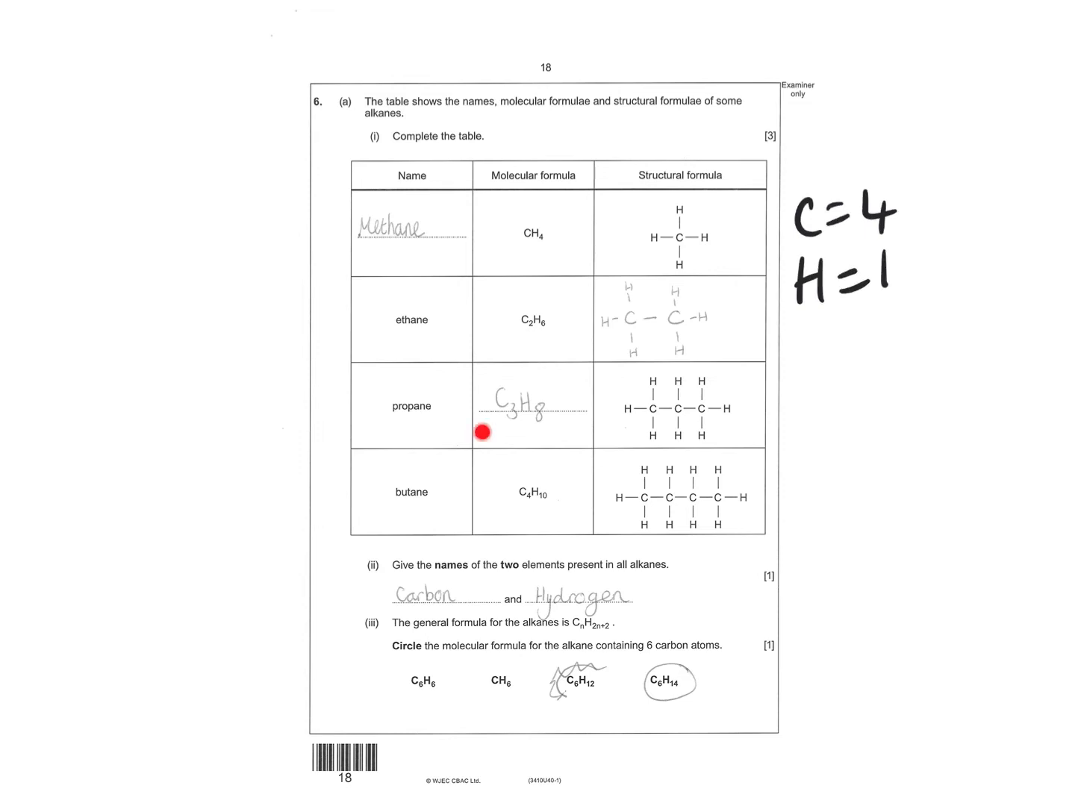
mouse_move(638, 435)
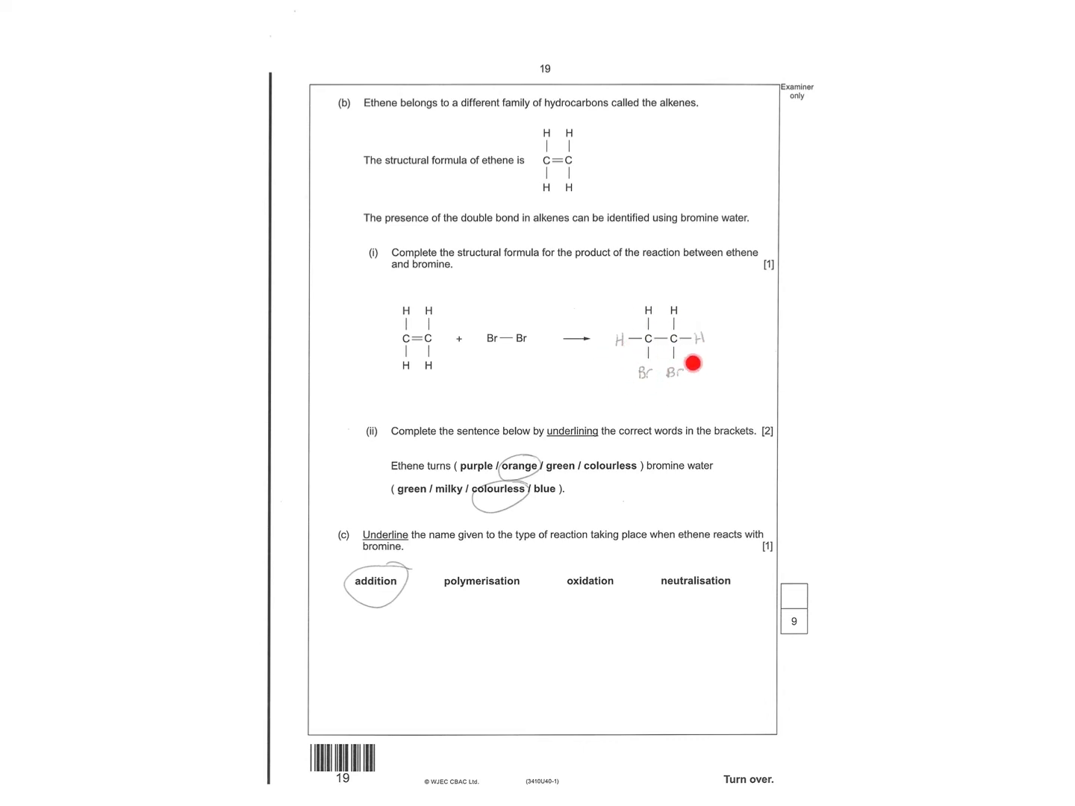
mouse_move(680, 466)
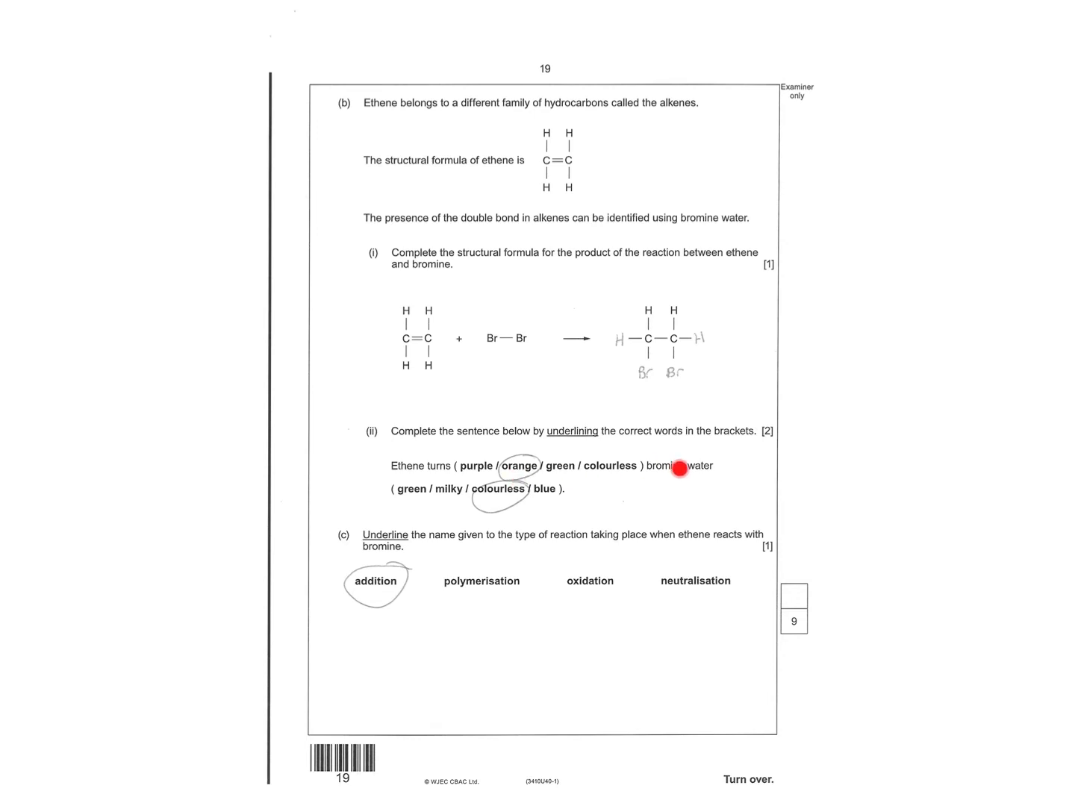
mouse_move(336, 615)
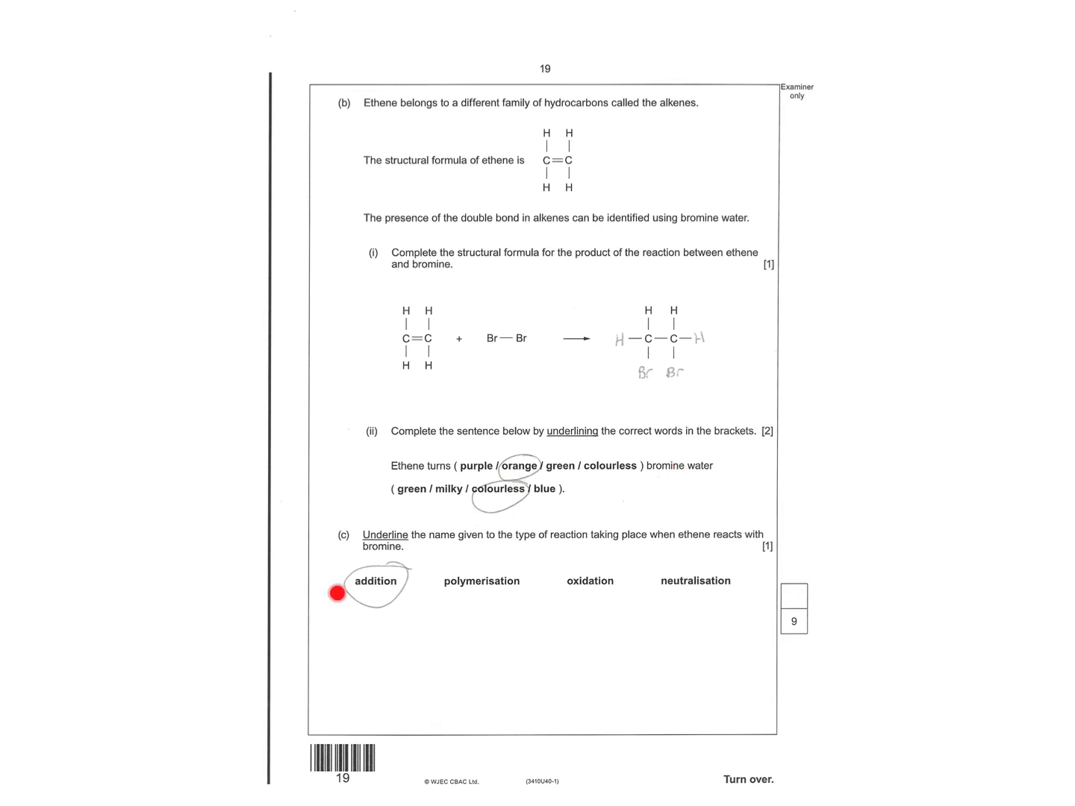
Scroll from the page 18 alkanes table down to page 19 on ethene and bromine.
scroll(down, 3)
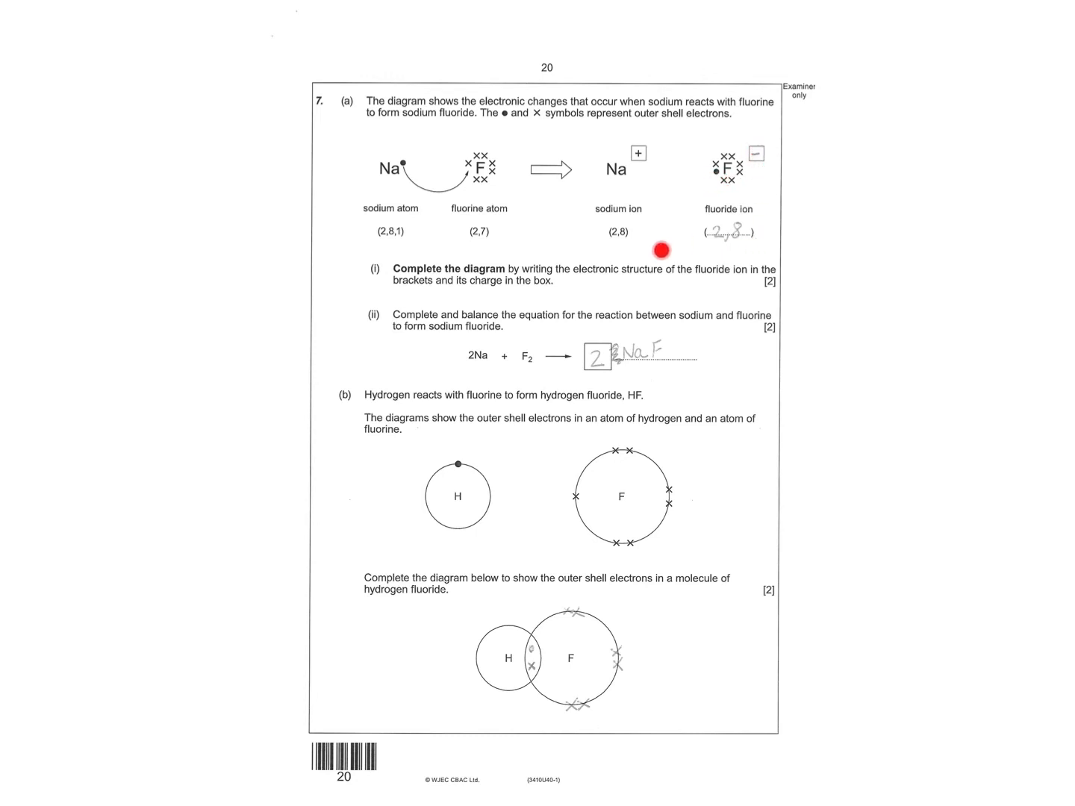
mouse_move(736, 238)
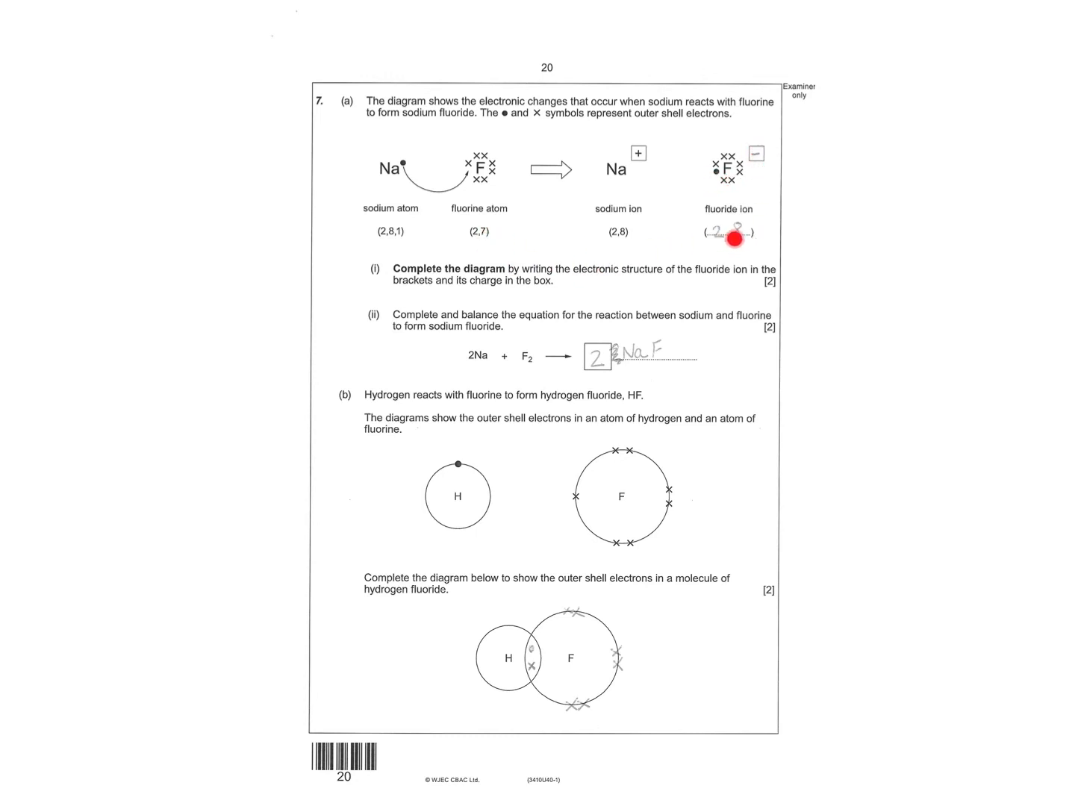
mouse_move(637, 379)
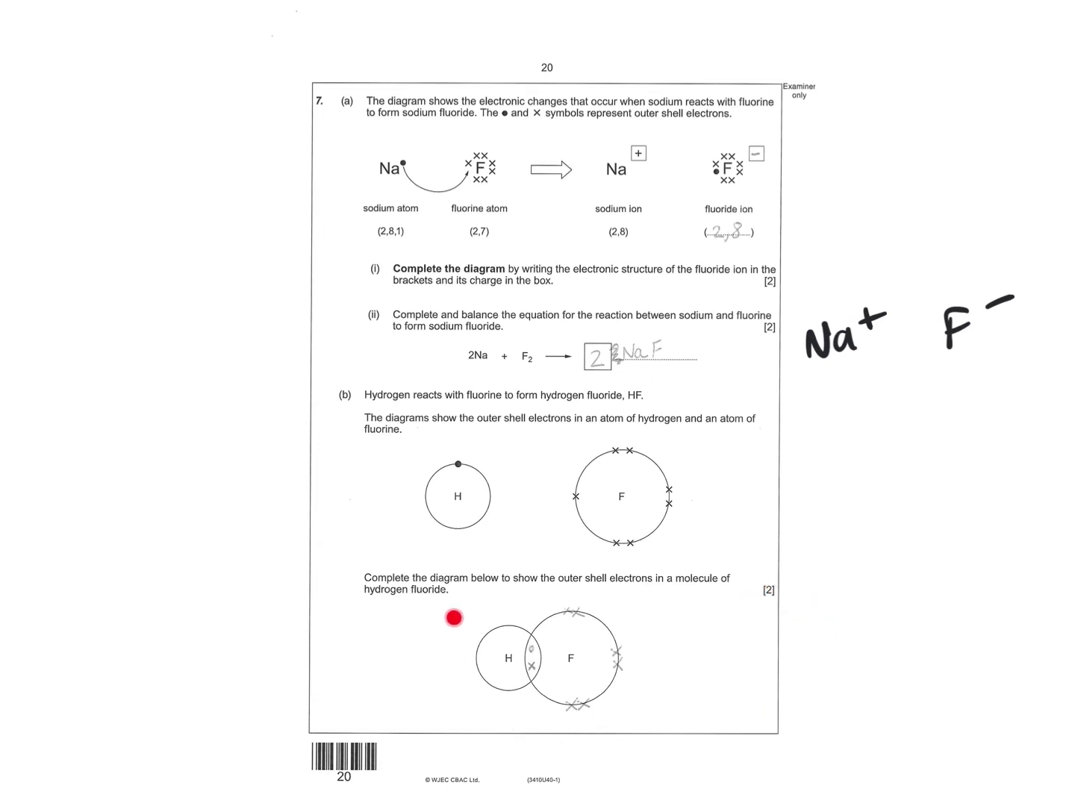
mouse_move(650, 715)
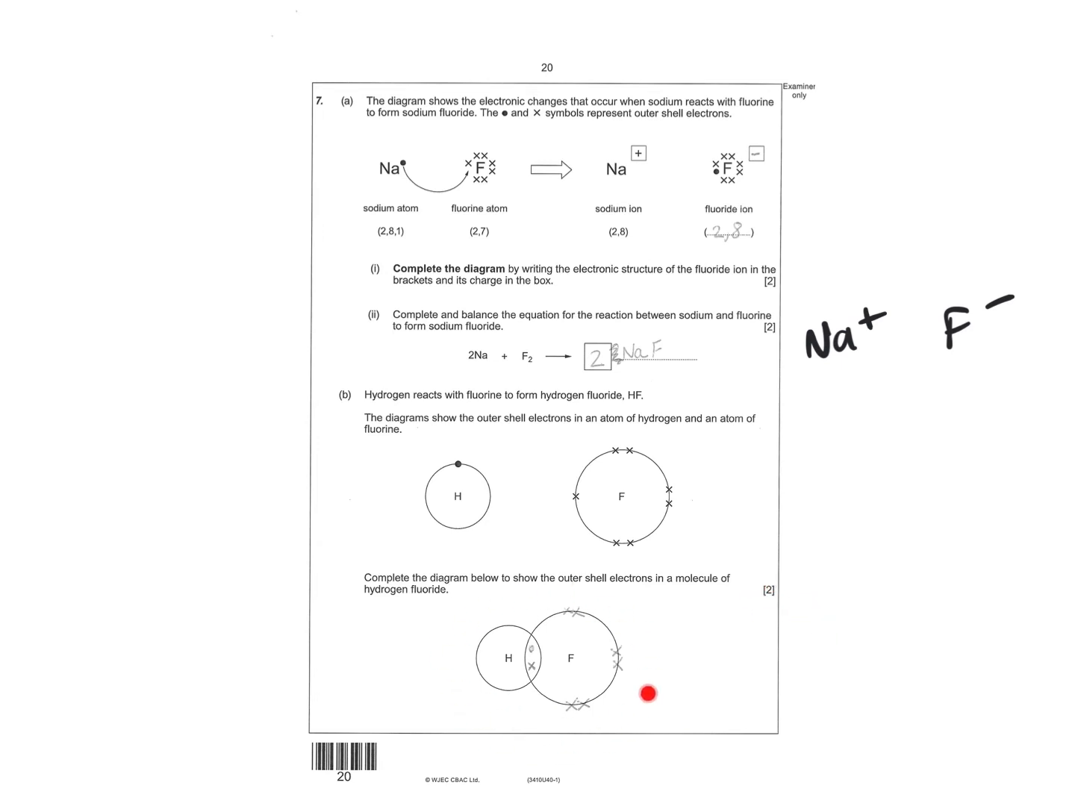
mouse_move(508, 519)
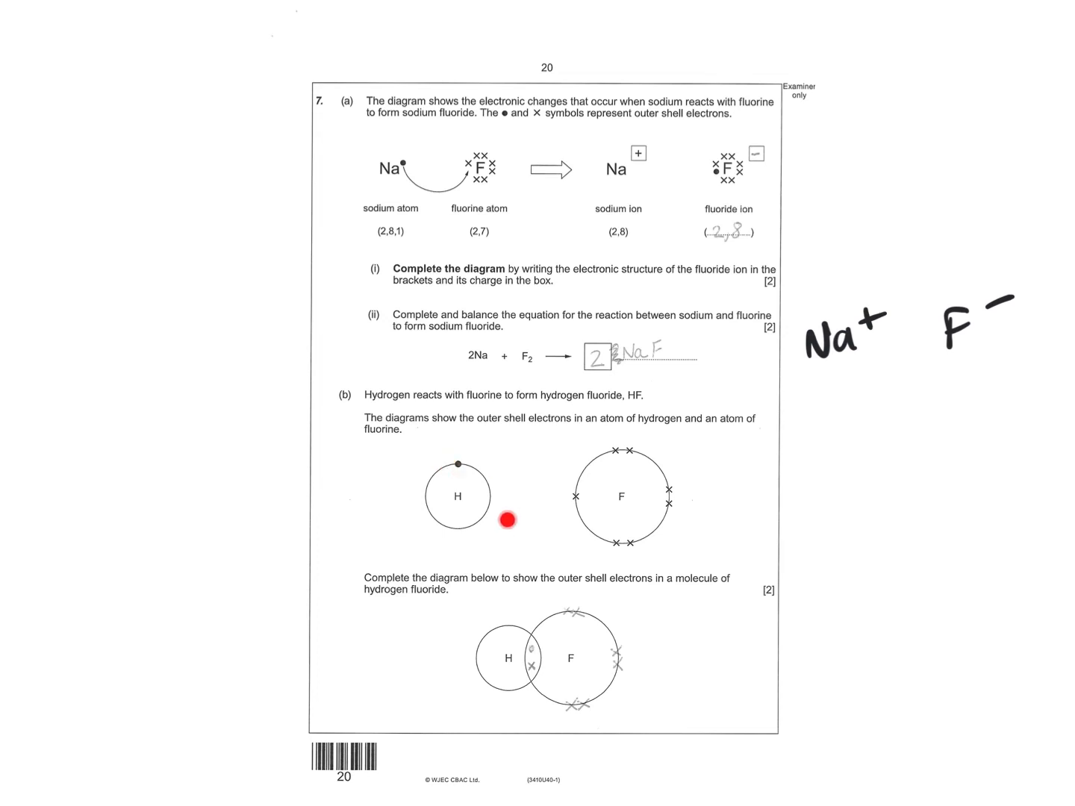
Scroll down beyond the sodium fluoride question toward the page 22 energy profiles.
scroll(down, 3)
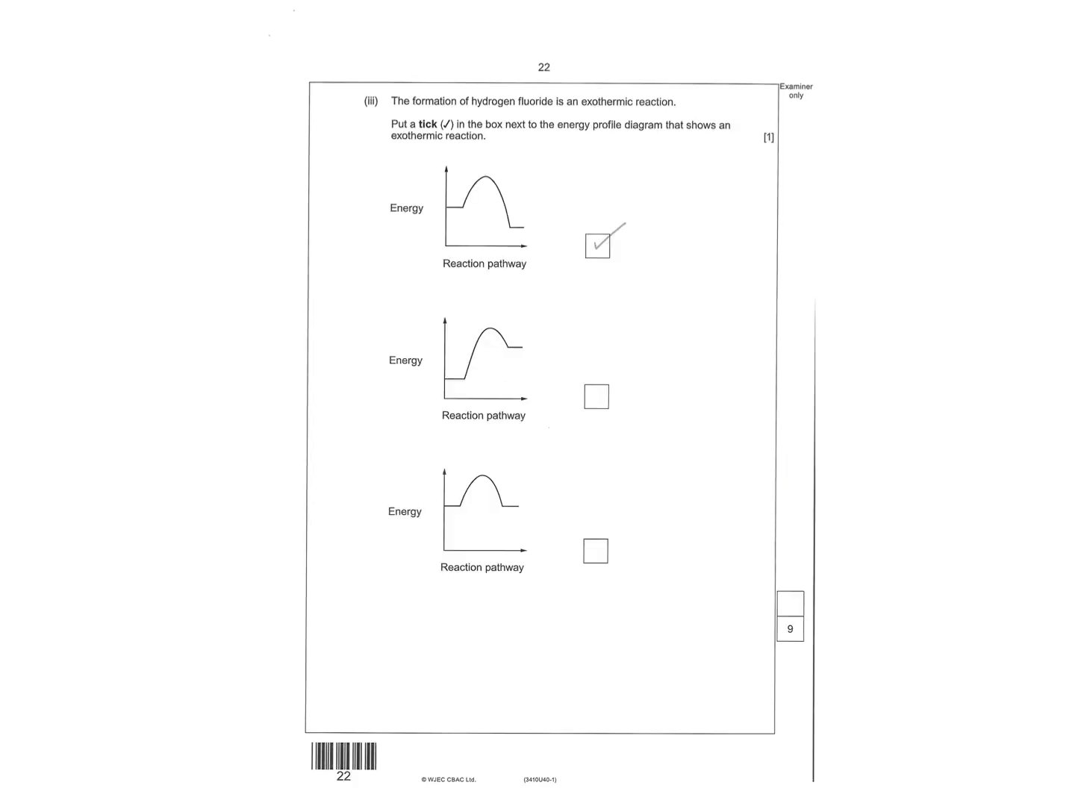
Annotate the page 22 energy profile diagrams, writing 'Endo' beside one.
click(493, 293)
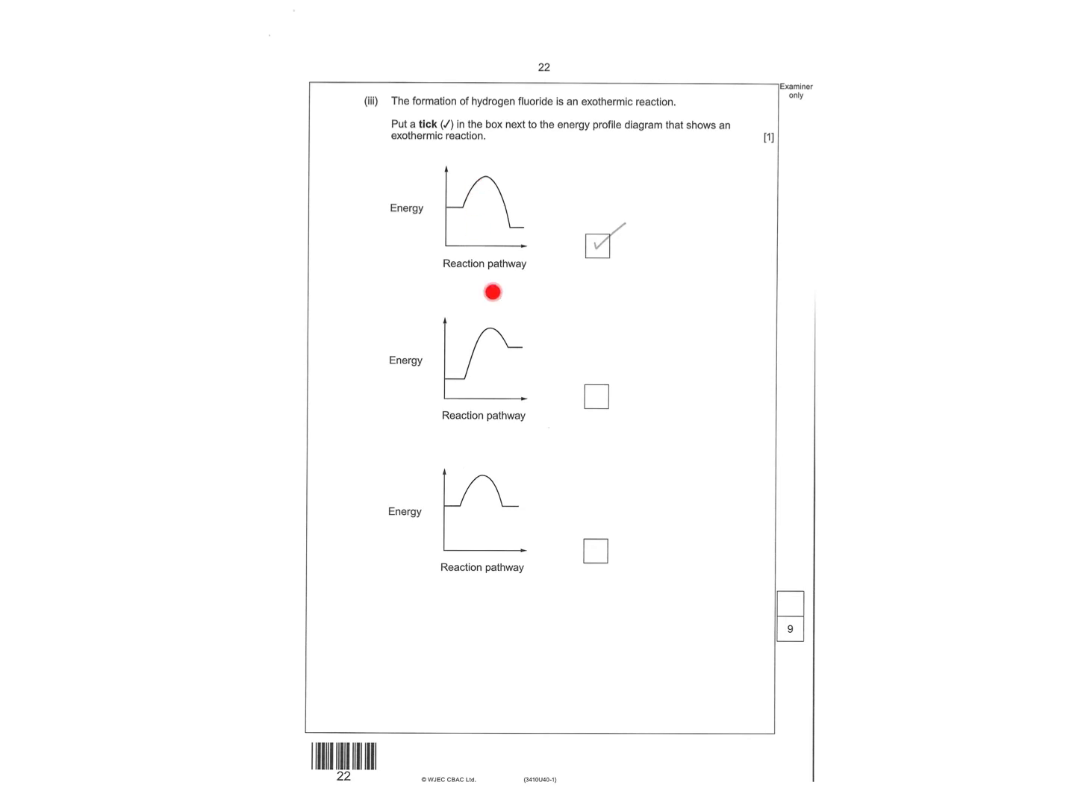
mouse_move(458, 351)
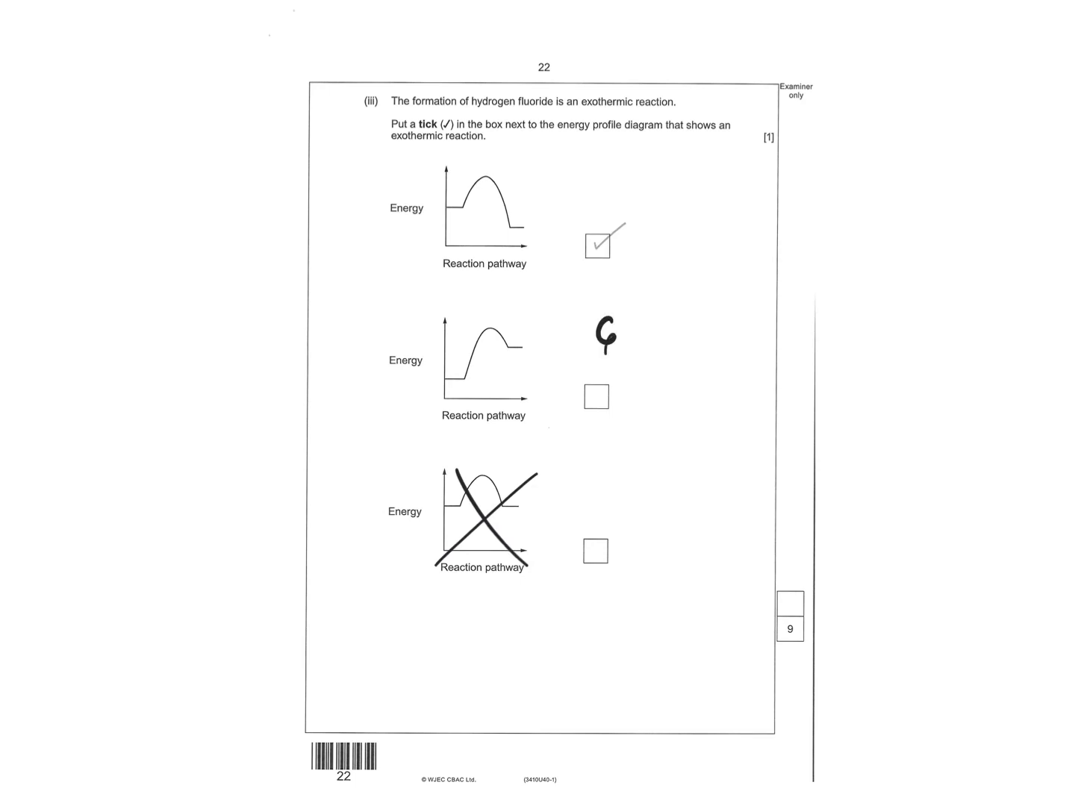
text(Endo)
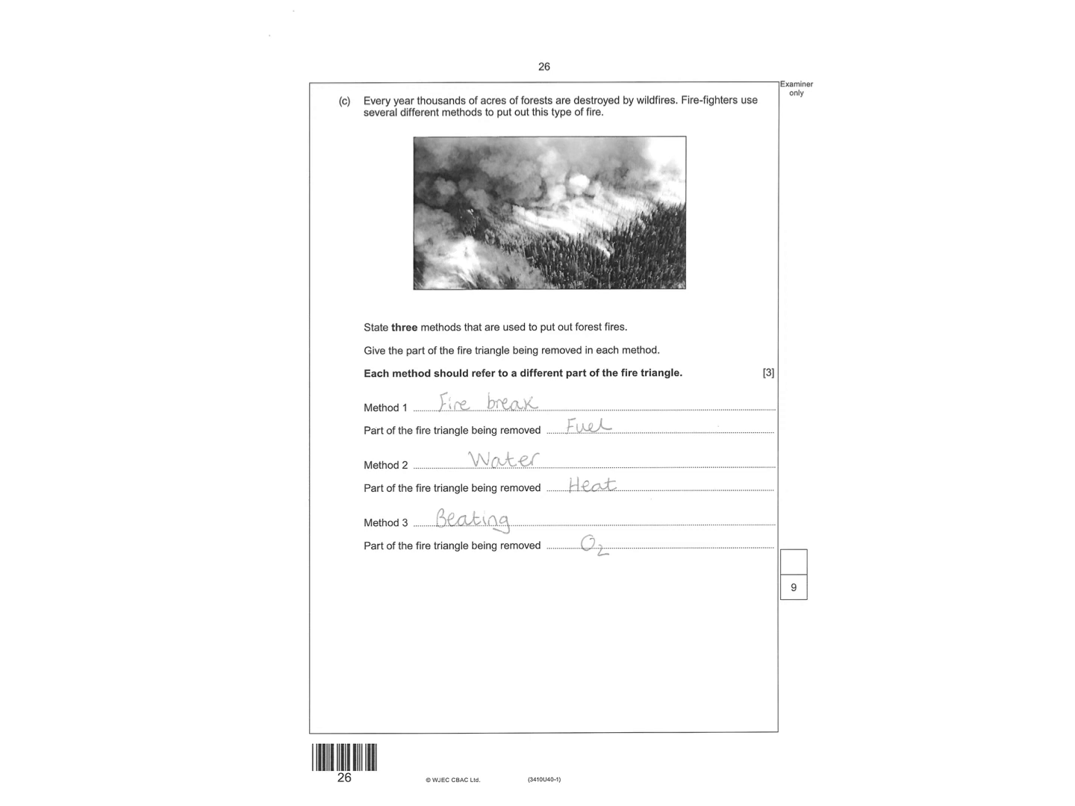
Click on the page while moving toward the page 28 sulfur trioxide yield graph.
click(356, 426)
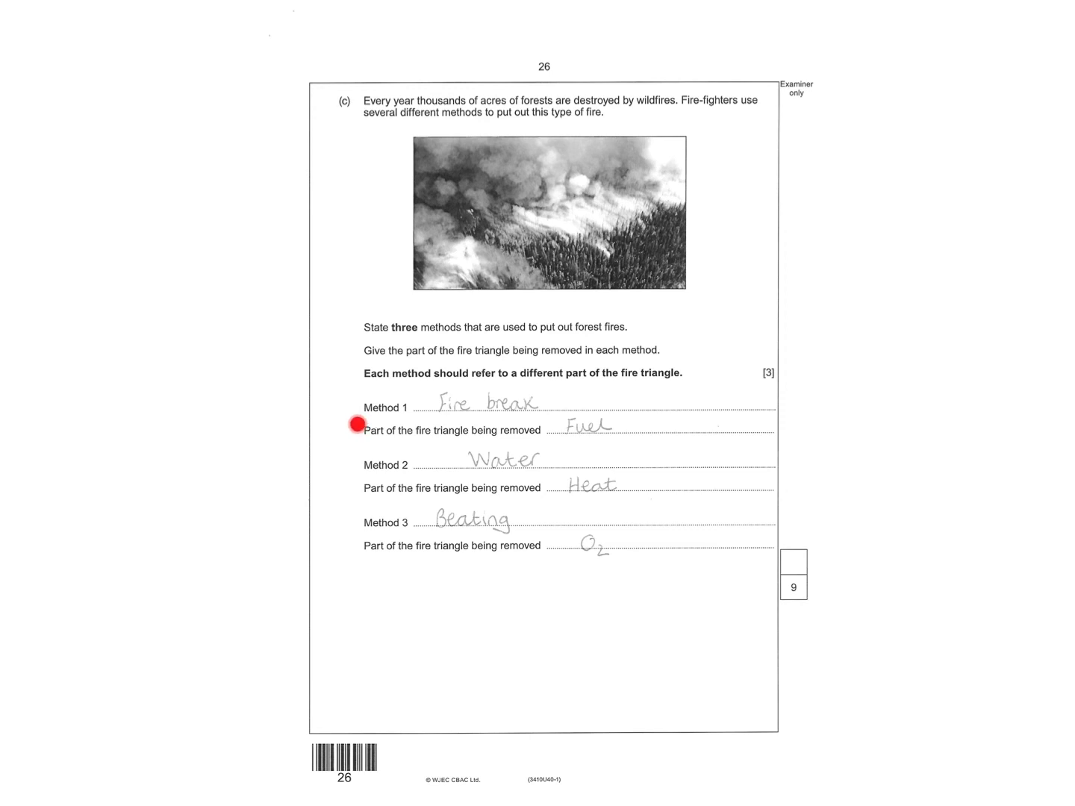
mouse_move(487, 521)
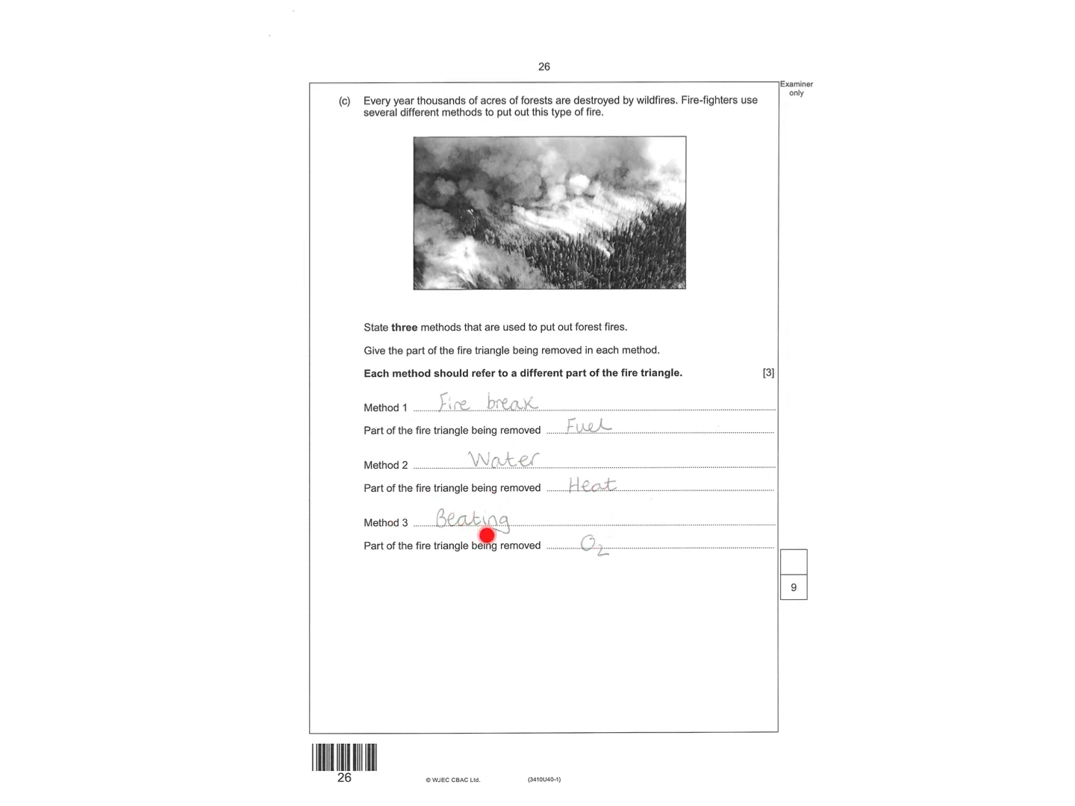
mouse_move(532, 528)
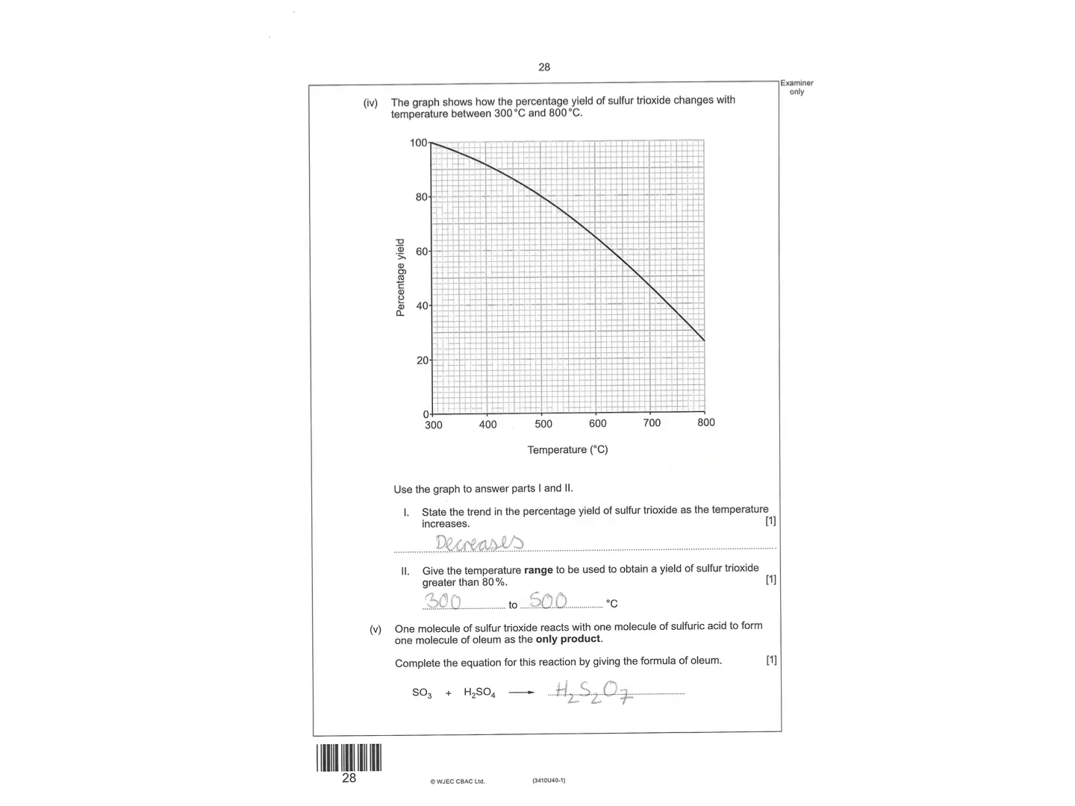
Scroll down to page 29, the sugar and sulfuric acid question marked END OF PAPER.
scroll(down, 3)
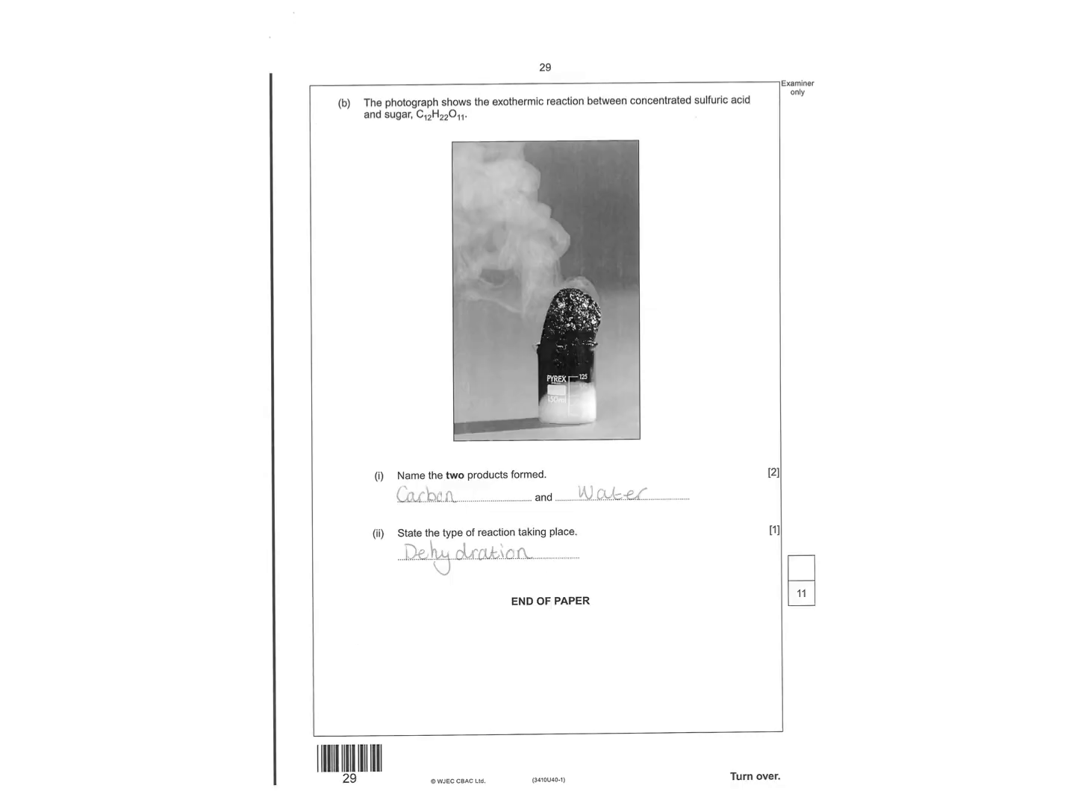